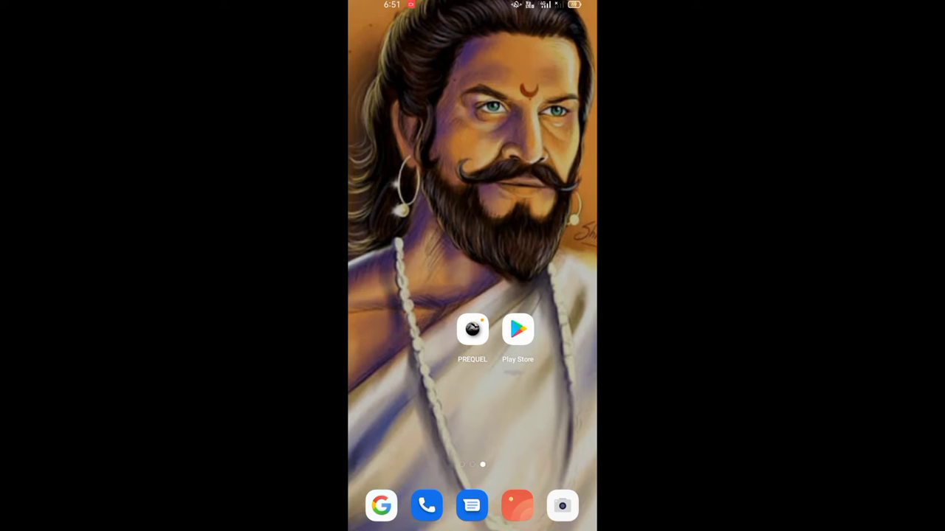
# Launch PREQUEL with the streetlamp video and browse effect collections from Trends toward Optical
pyautogui.click(516, 329)
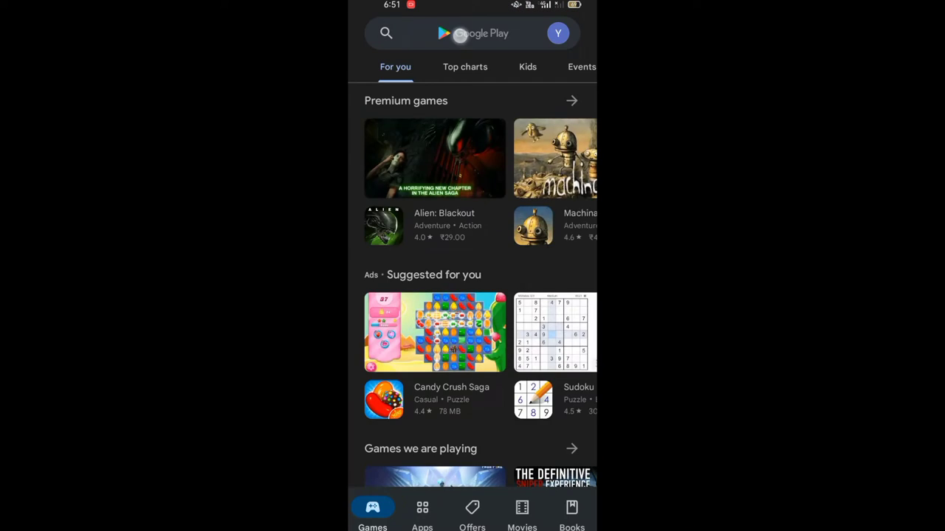
pyautogui.click(472, 32)
pyautogui.write('preq')
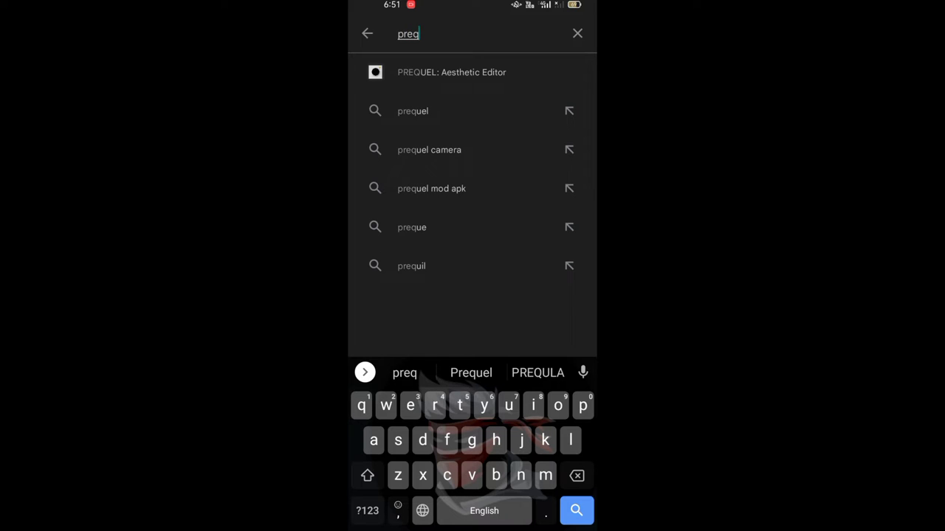
pyautogui.click(451, 71)
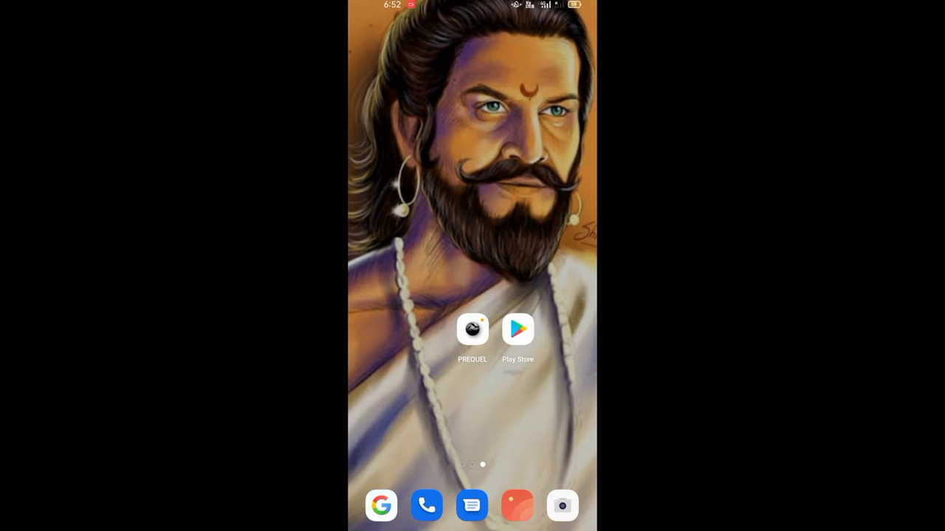
pyautogui.click(473, 329)
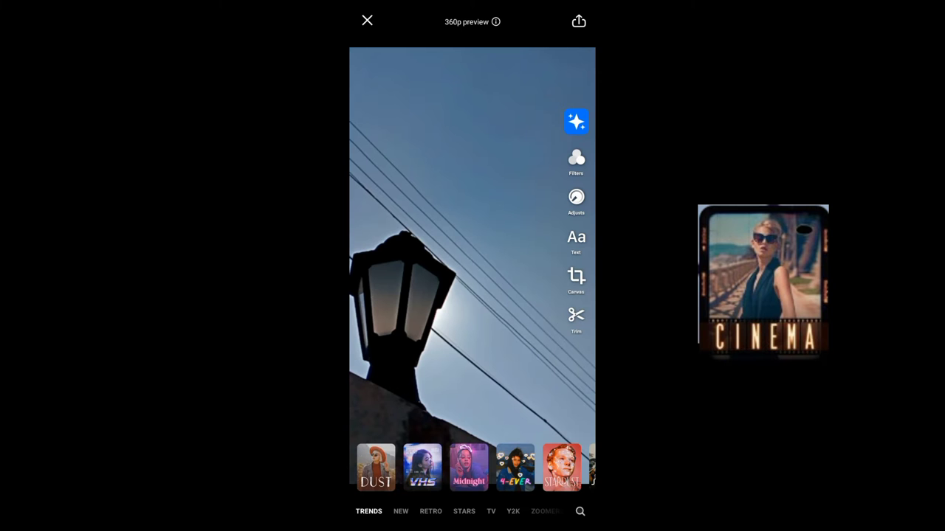
pyautogui.hscroll(-3)
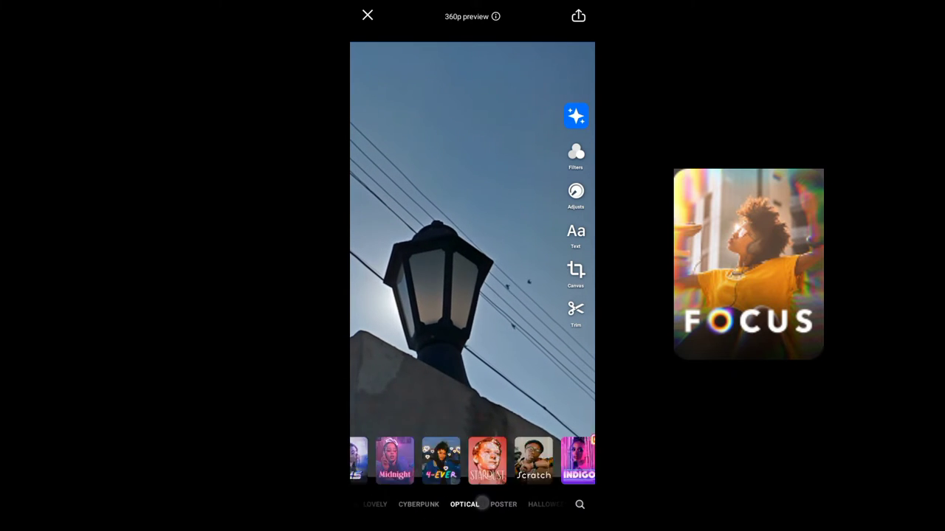
# Apply the VHS effect with its camcorder timestamp overlay and retro tint
pyautogui.hscroll(-3)
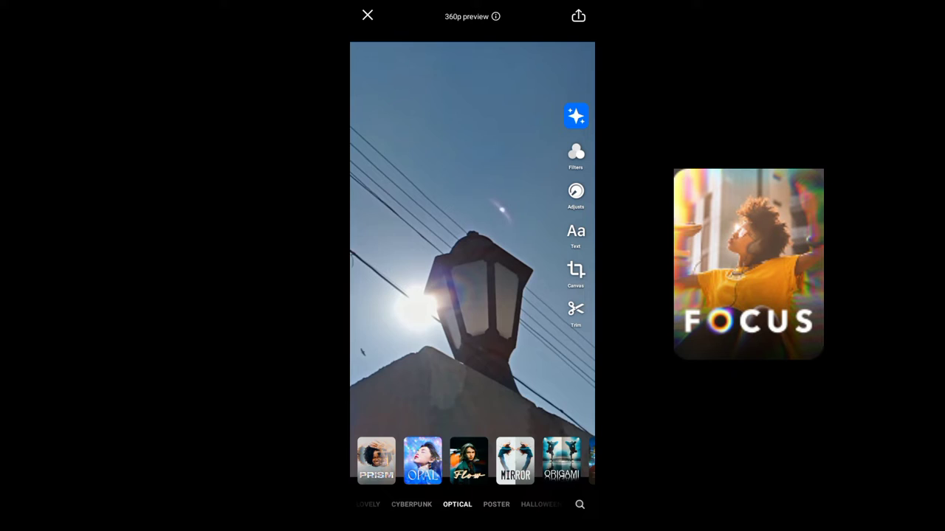
pyautogui.hscroll(-3)
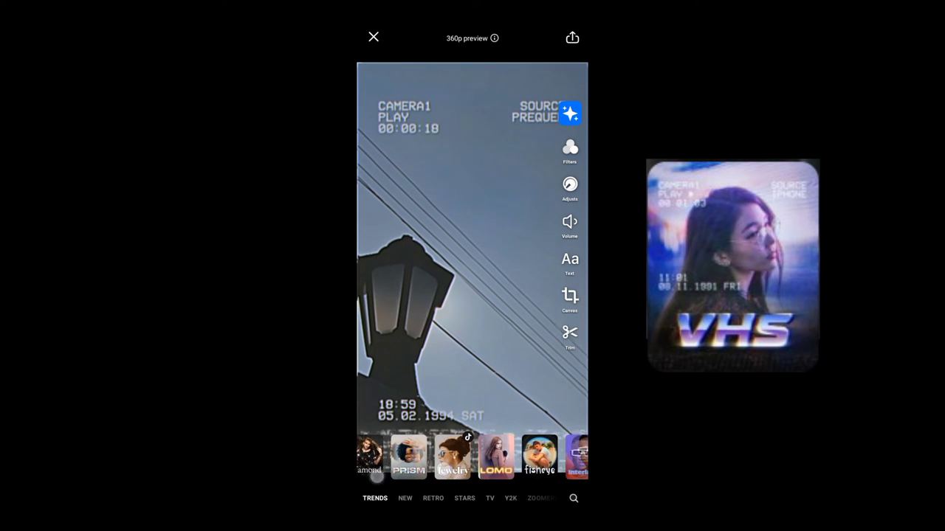
# Switch to the New collection, browse to Text effects, and apply Netrunner instead of VHS
pyautogui.click(405, 499)
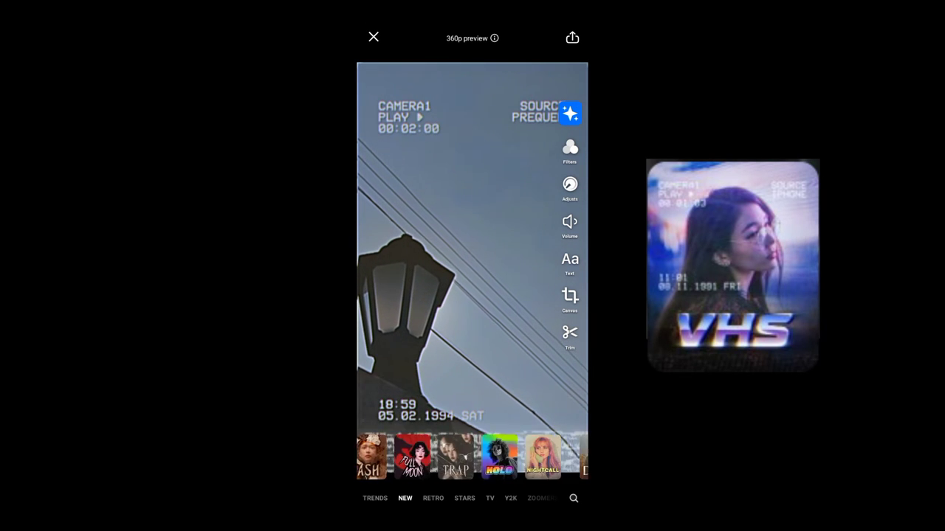
pyautogui.click(434, 499)
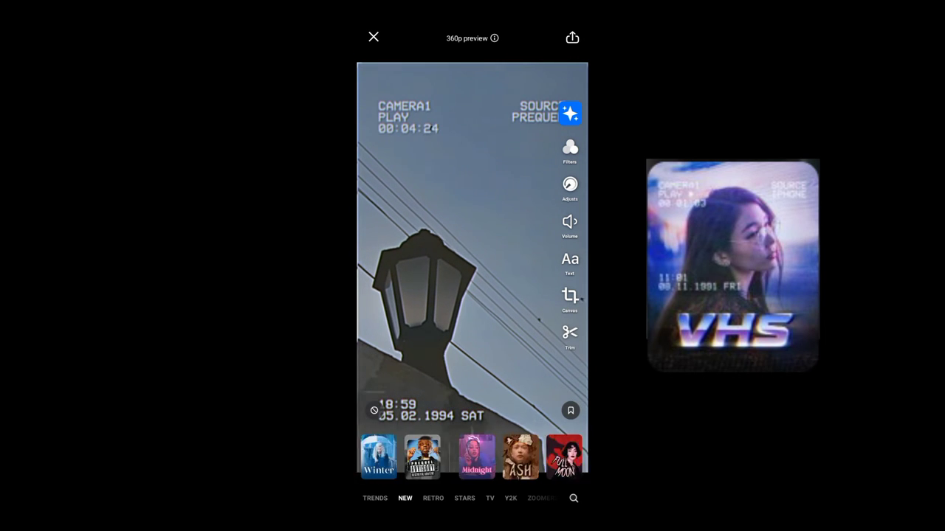
pyautogui.click(434, 499)
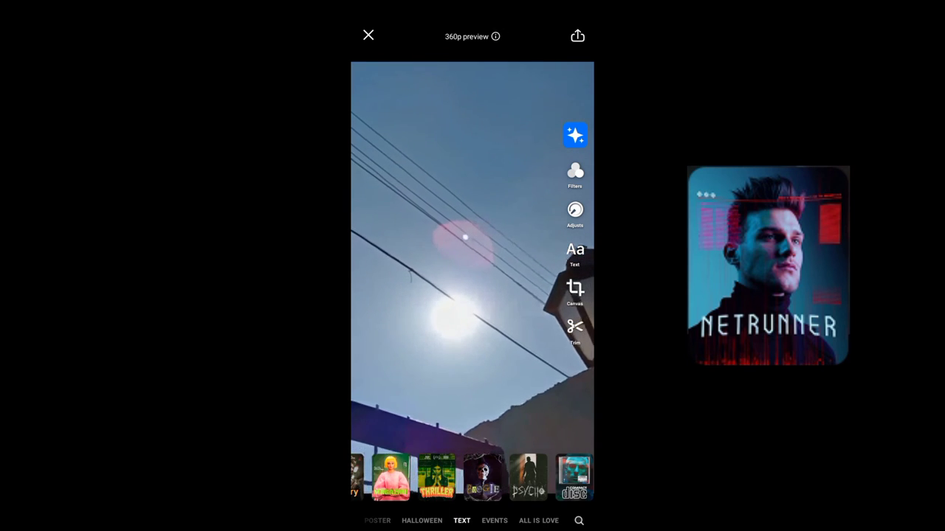
pyautogui.hscroll(-3)
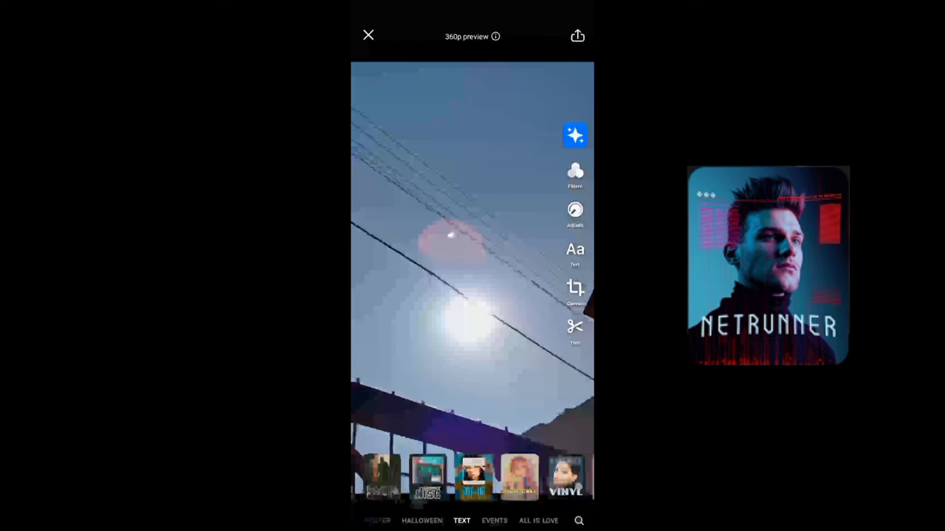